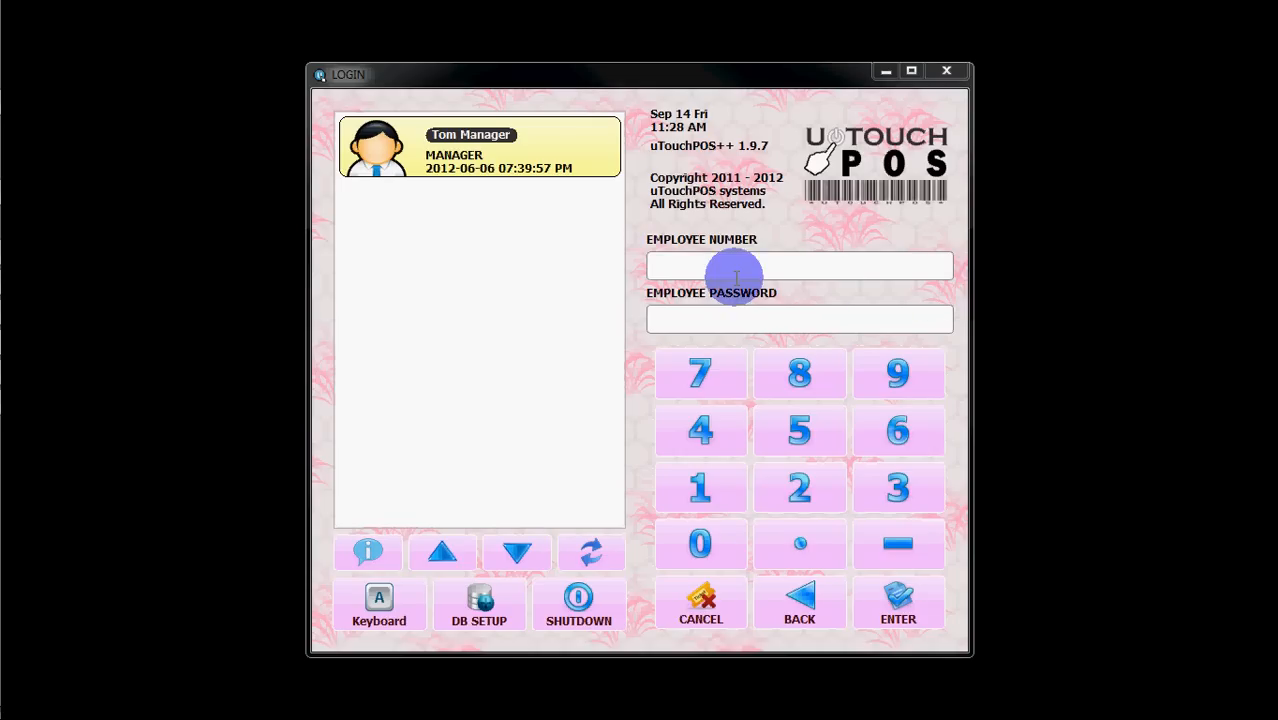
Log in as the manager, keep the weak password, and enter Back Office.
{"action": "left_click", "coordinate": [816, 264]}
{"action": "type", "text": "1"}
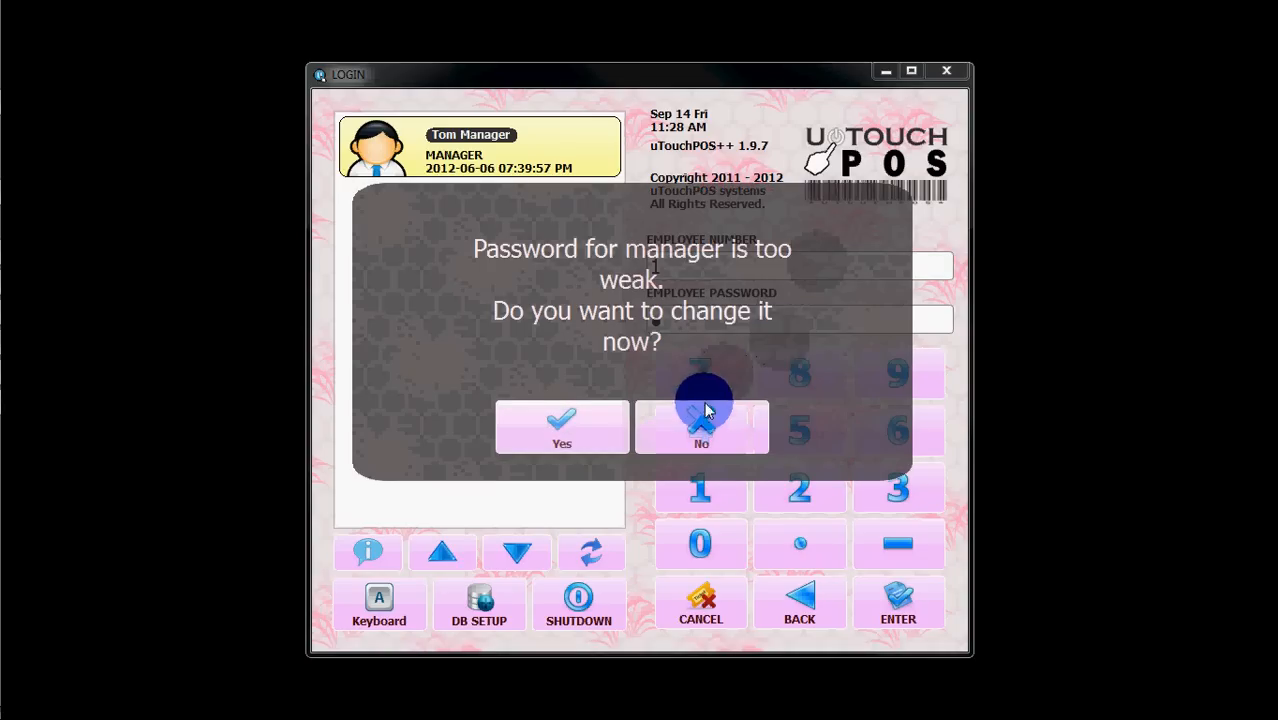
{"action": "left_click", "coordinate": [700, 428]}
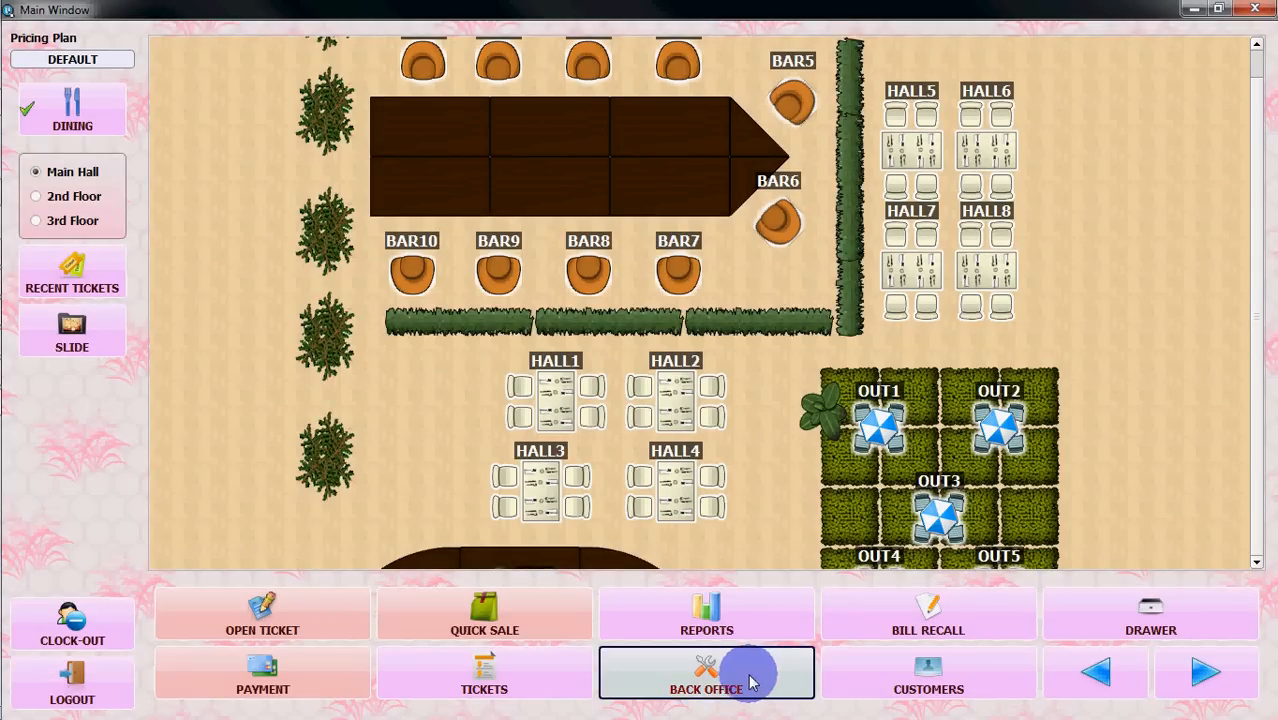
{"action": "left_click", "coordinate": [706, 672]}
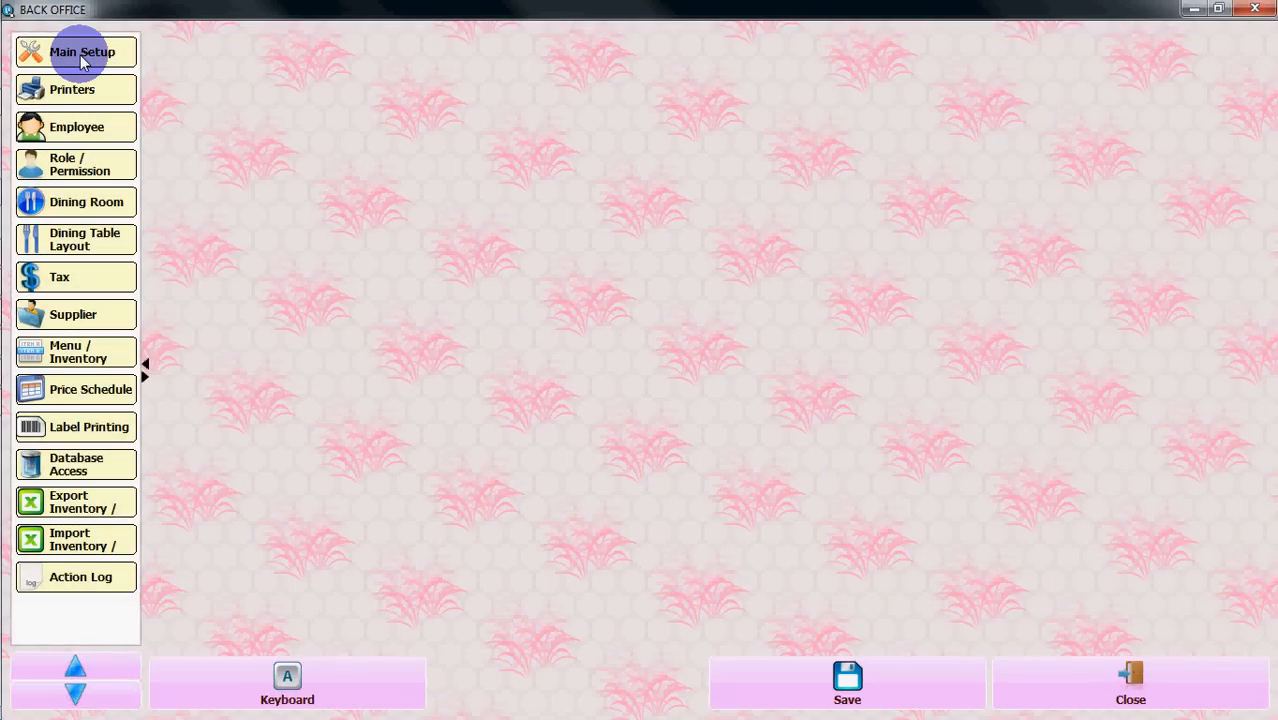
Show Main Setup's General tab with the License Key still UNREGISTER.
{"action": "left_click", "coordinate": [82, 52]}
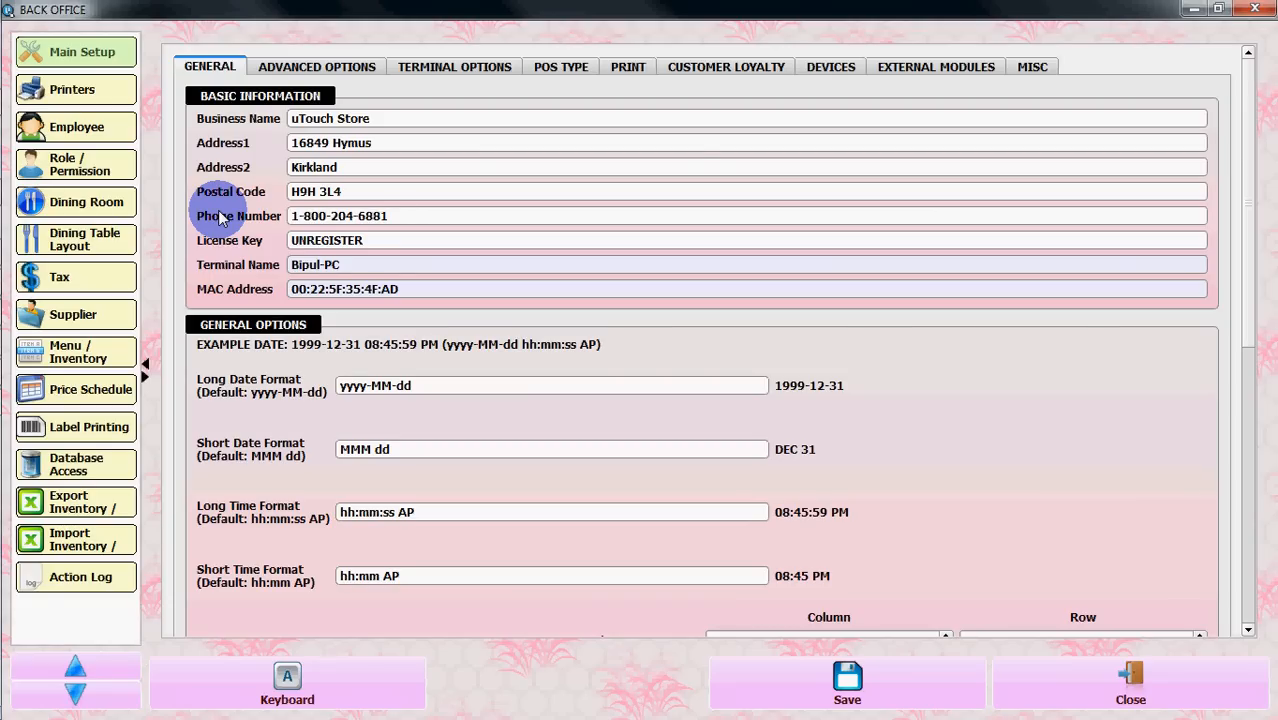
{"action": "mouse_move", "coordinate": [238, 168]}
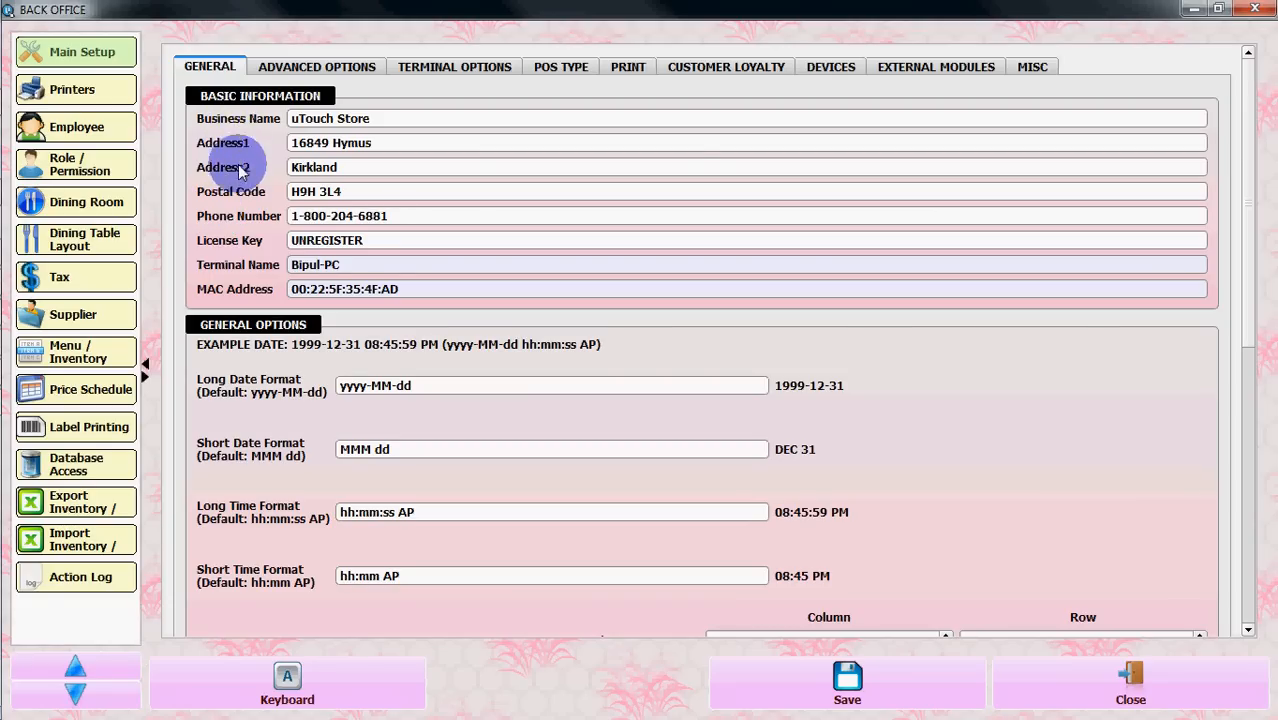
{"action": "mouse_move", "coordinate": [230, 288]}
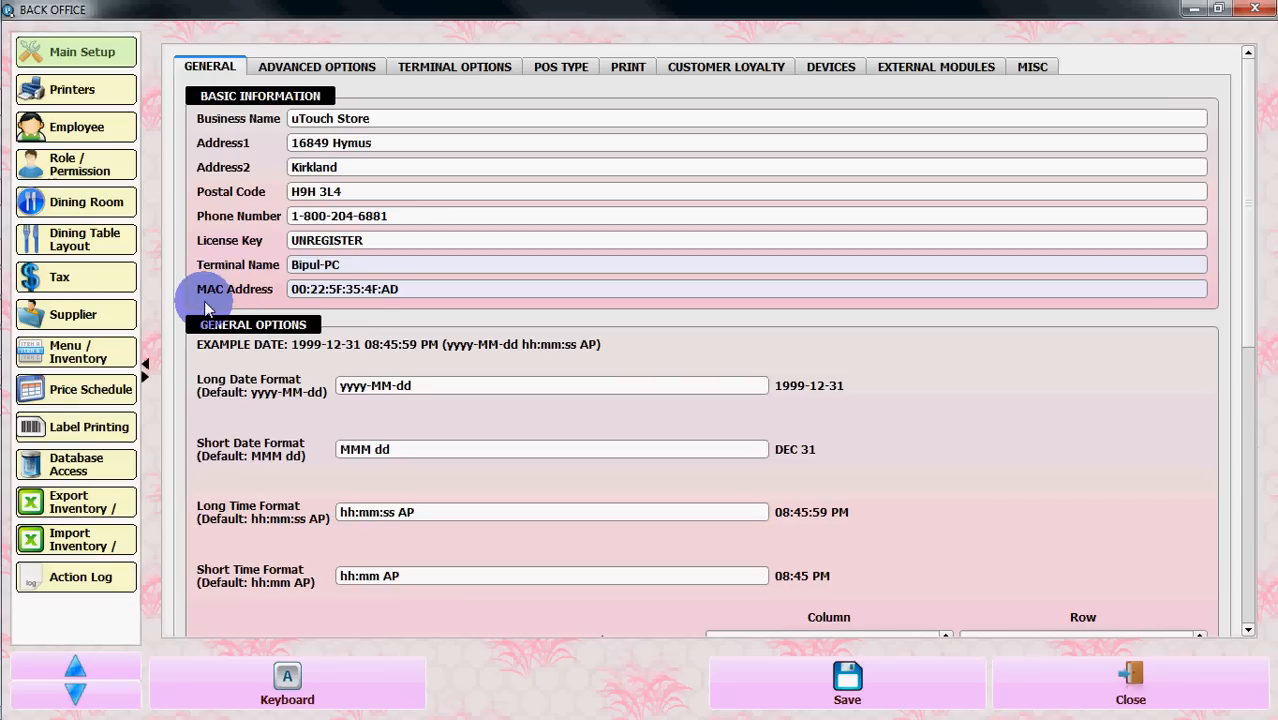
{"action": "mouse_move", "coordinate": [270, 298]}
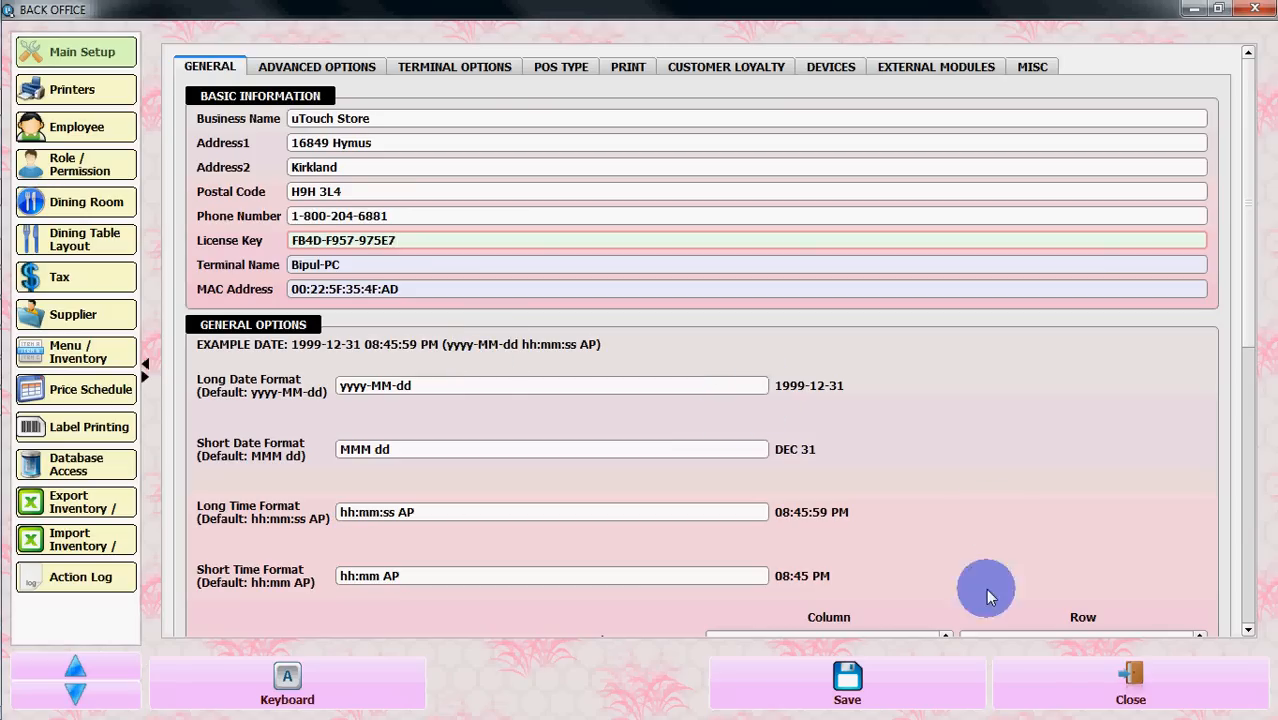
{"action": "mouse_move", "coordinate": [978, 424]}
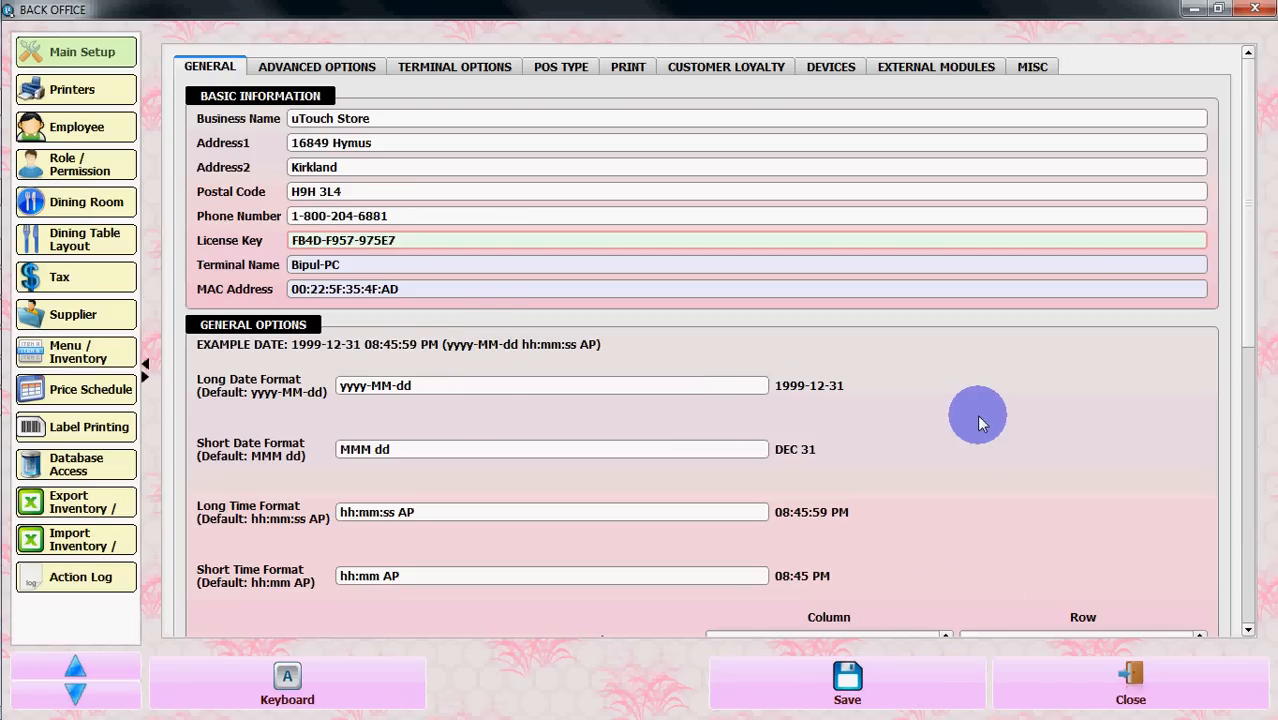
{"action": "left_click", "coordinate": [844, 698]}
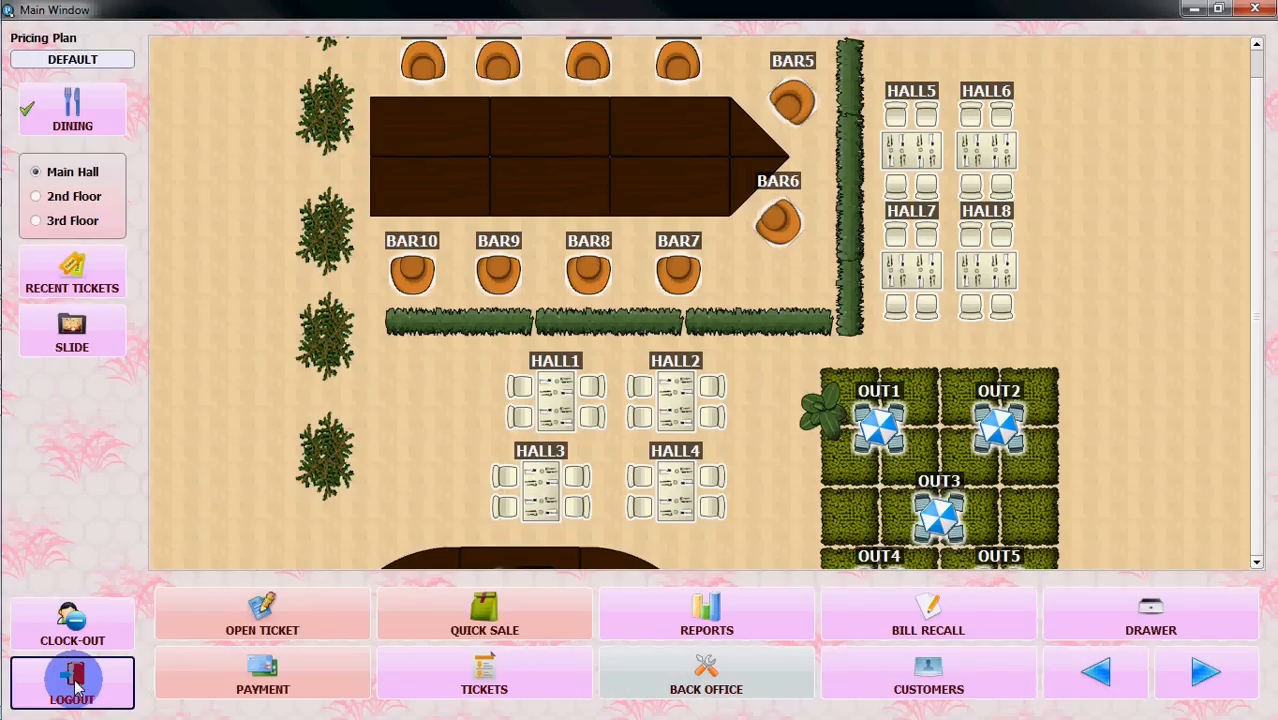
Log the manager out and show About reporting version 1.9.7 Registered.
{"action": "left_click", "coordinate": [72, 682]}
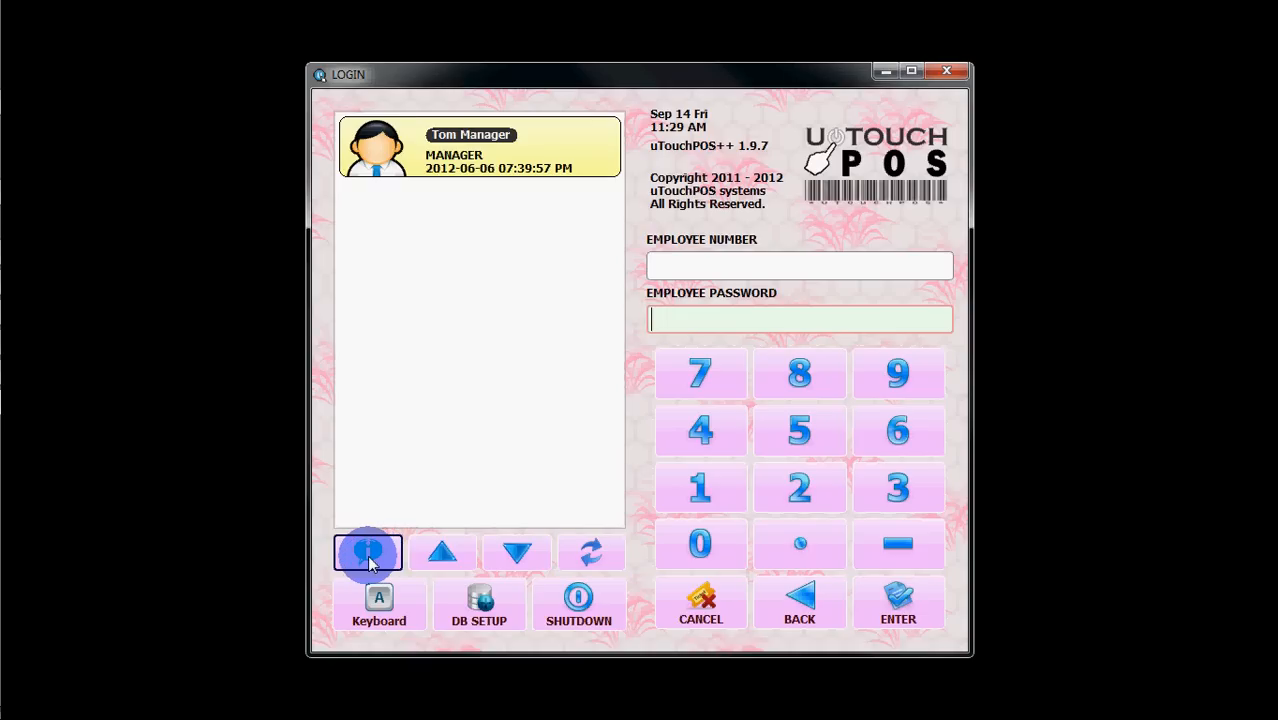
{"action": "left_click", "coordinate": [368, 552]}
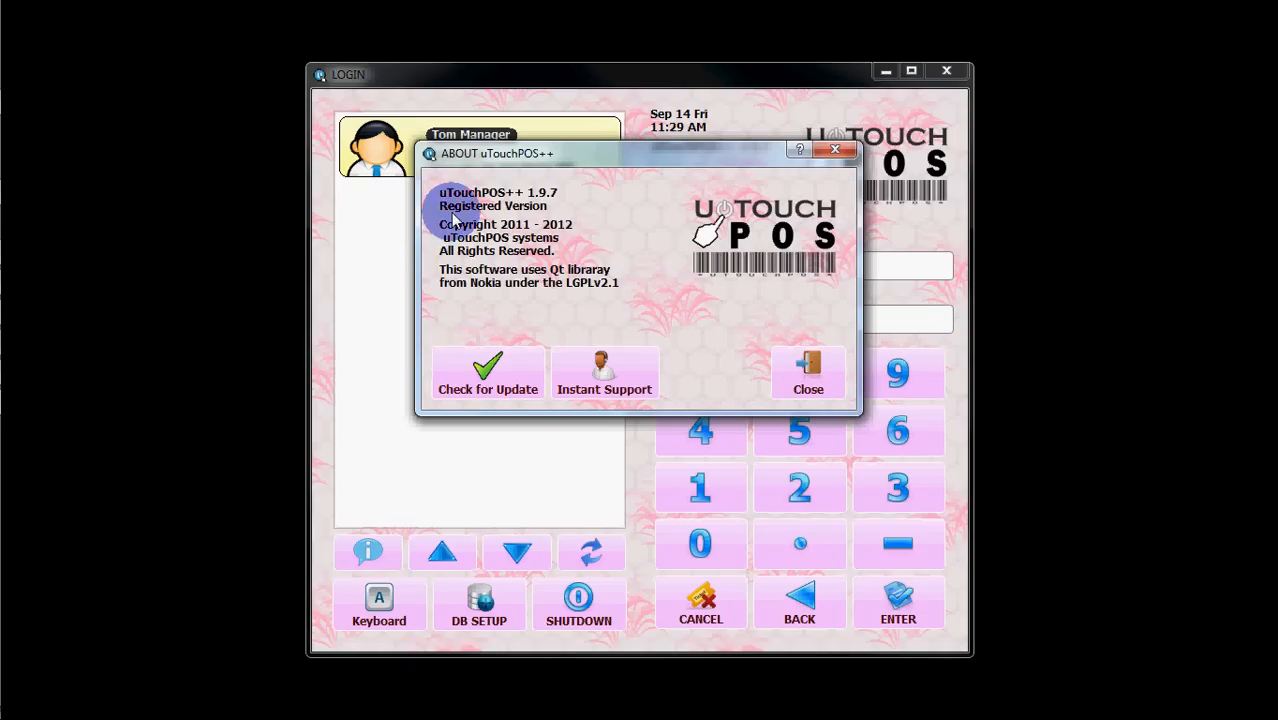